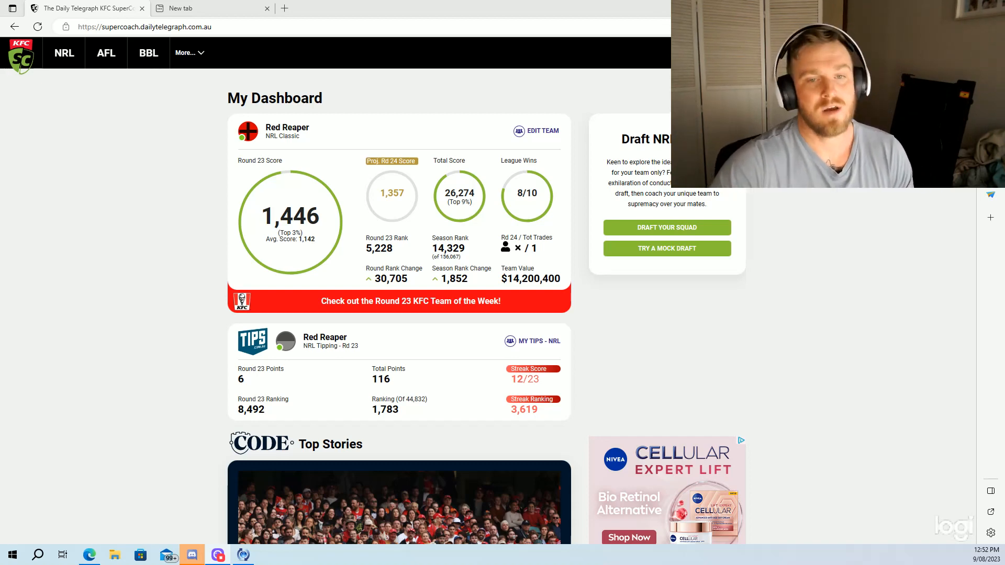
pyautogui.moveTo(505, 328)
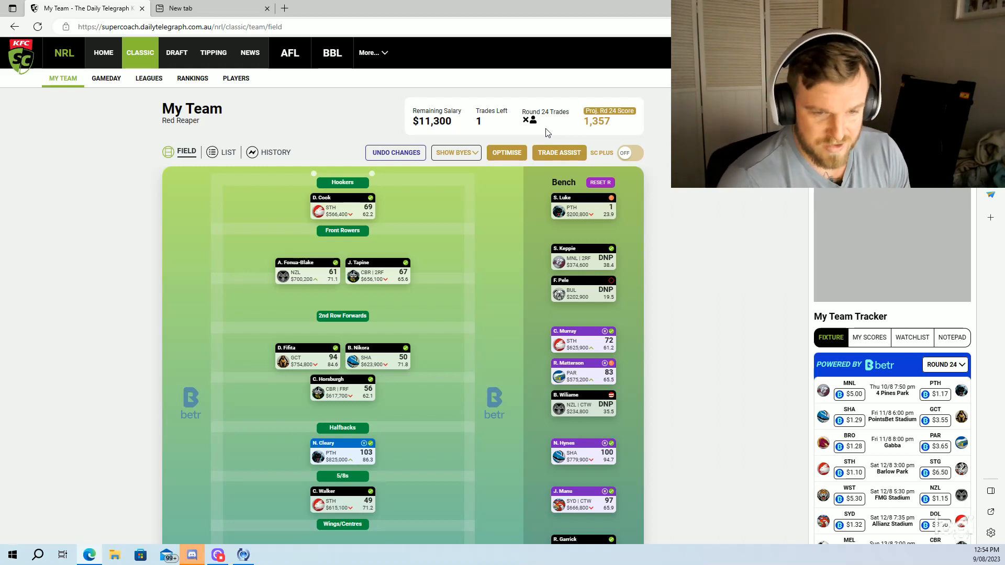
pyautogui.moveTo(689, 249)
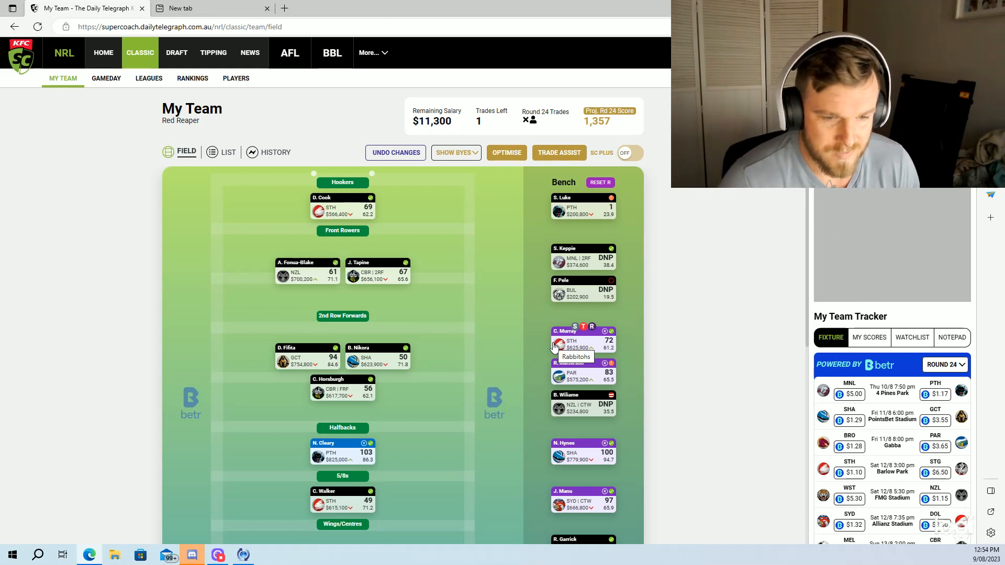
pyautogui.moveTo(535, 351)
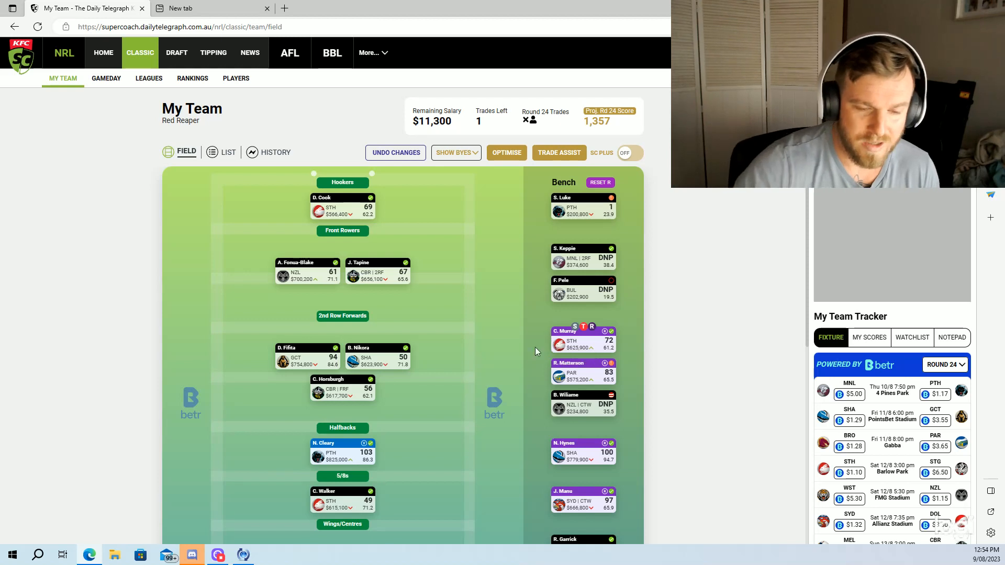
pyautogui.moveTo(439, 415)
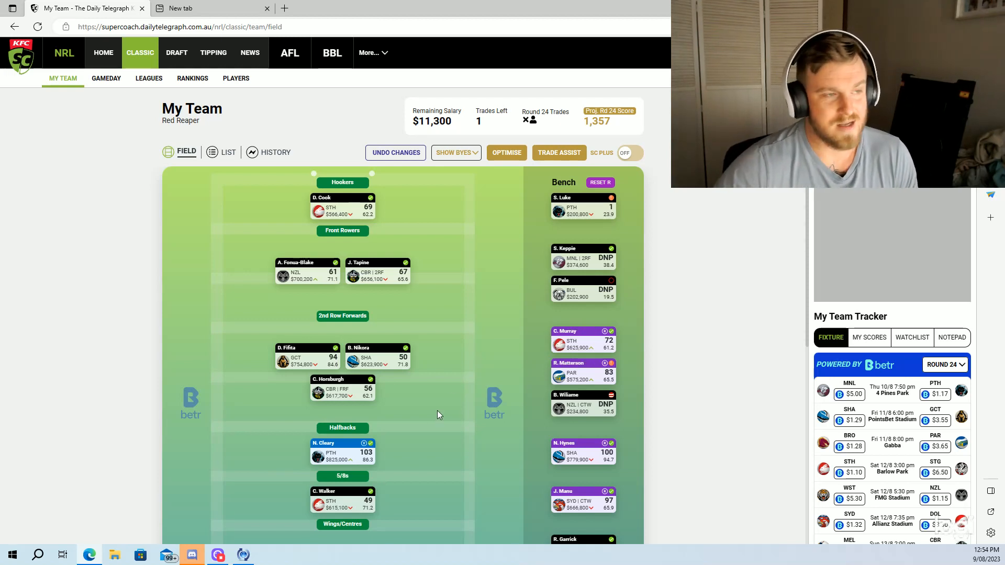
pyautogui.moveTo(436, 416)
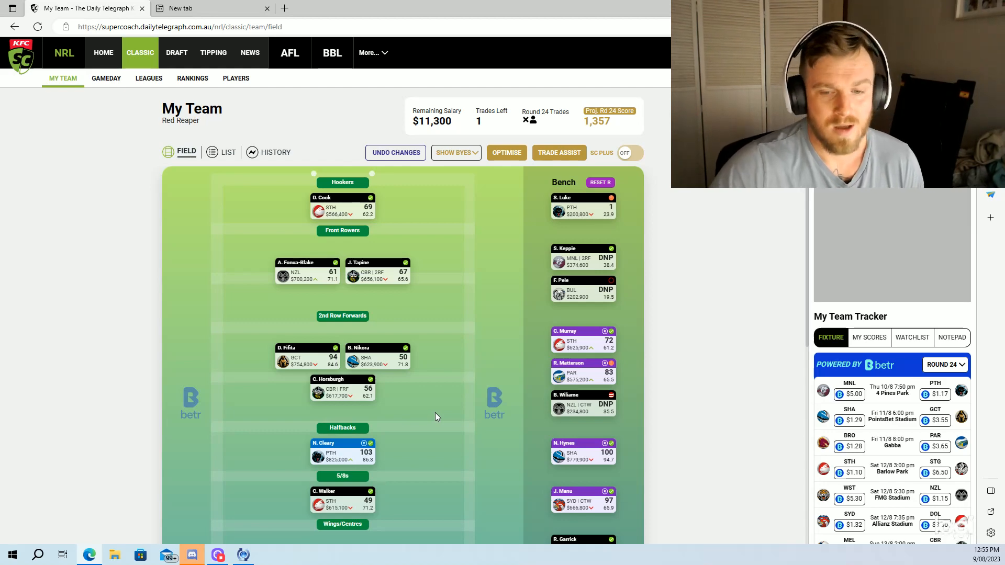
# - Scroll the field view down to the wingers, centres and bench reserves below the halfbacks
pyautogui.scroll(-3)
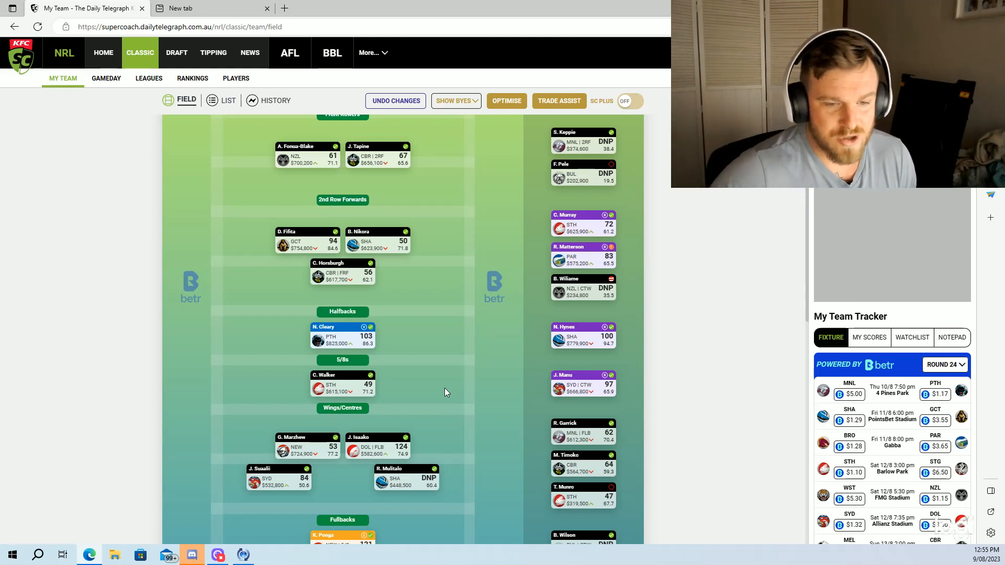
pyautogui.moveTo(502, 533)
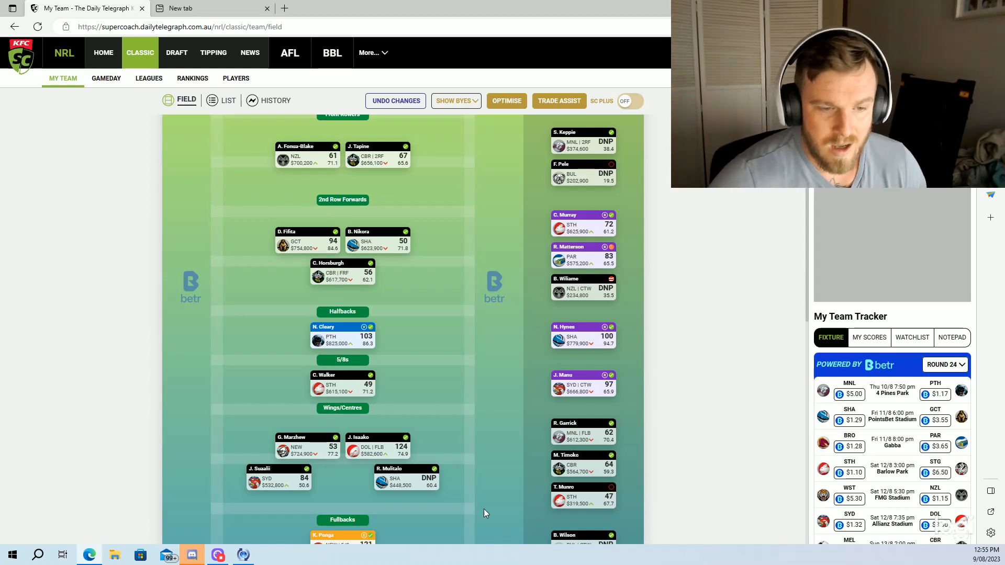
# - Scroll further down to fullback K. Ponga and the final bench player
pyautogui.scroll(-3)
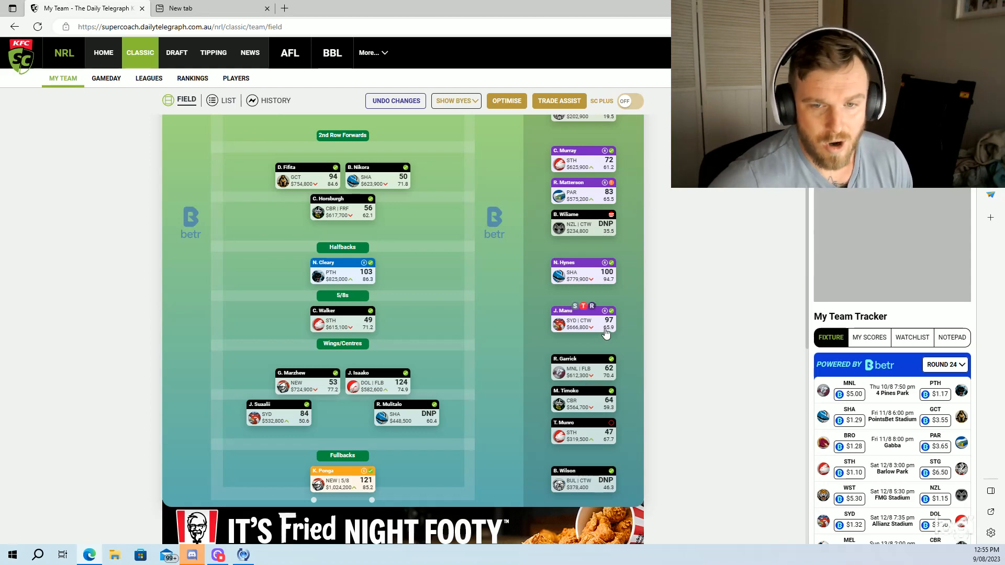
pyautogui.moveTo(605, 333)
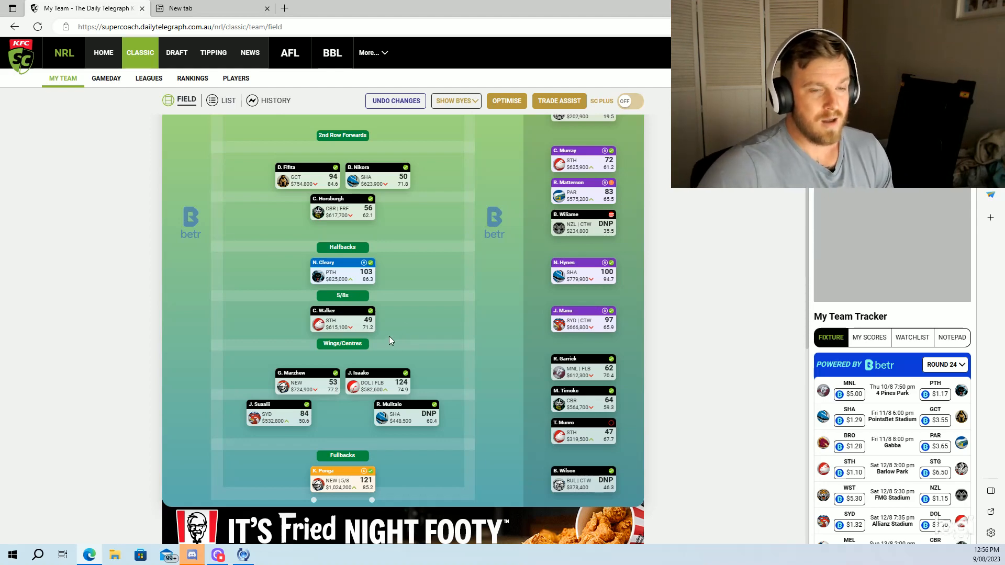
pyautogui.moveTo(433, 322)
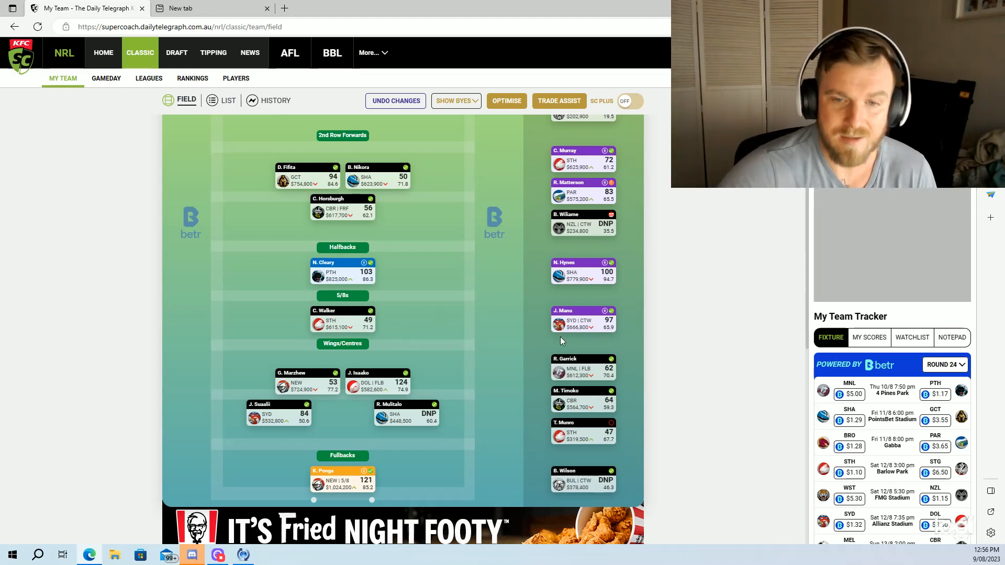
pyautogui.moveTo(655, 339)
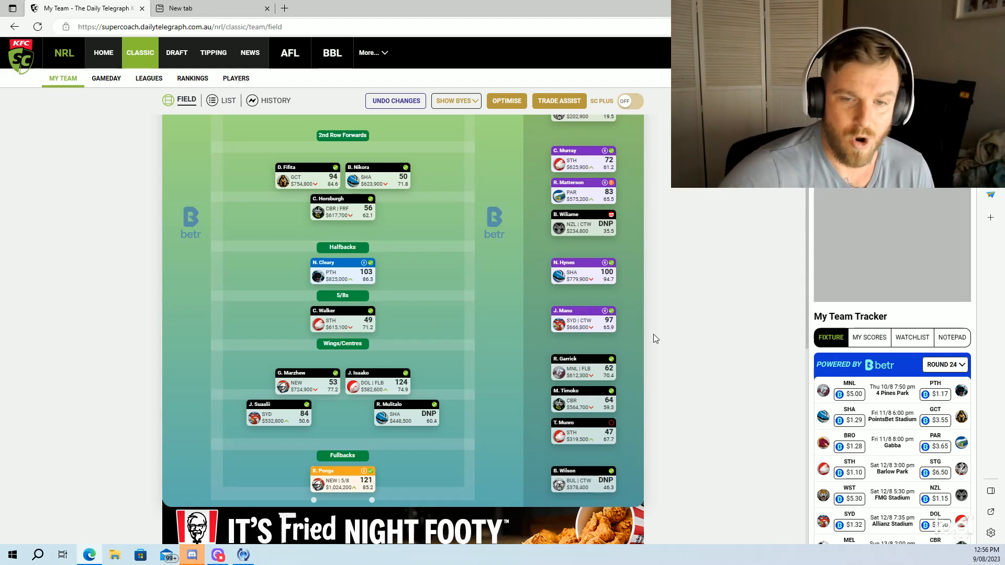
pyautogui.moveTo(378, 364)
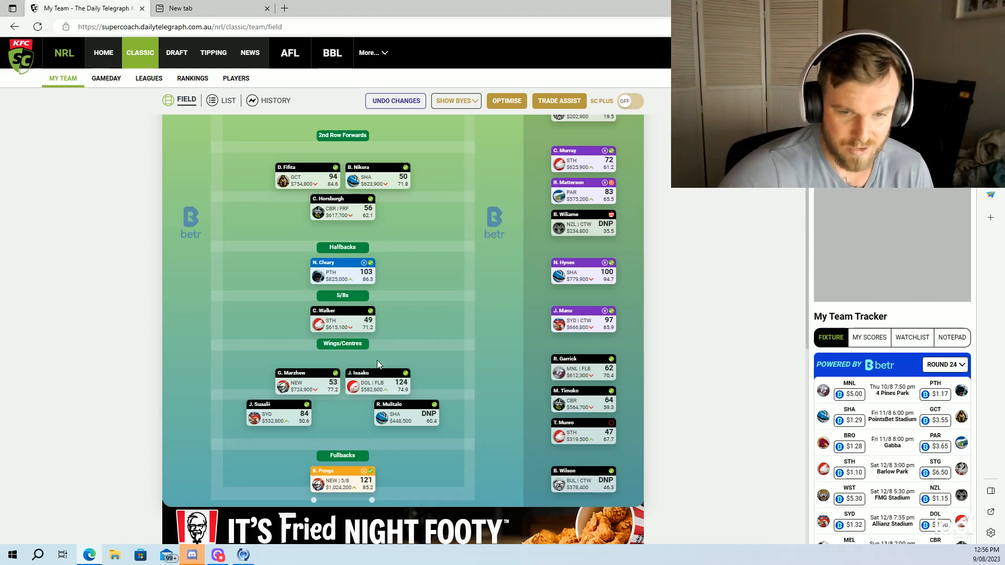
pyautogui.moveTo(315, 422)
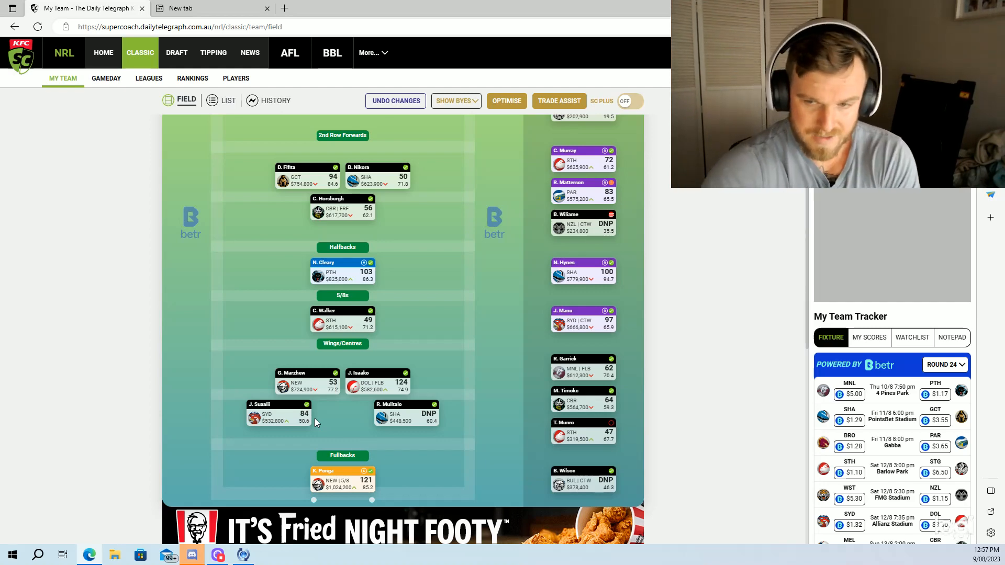
pyautogui.moveTo(430, 348)
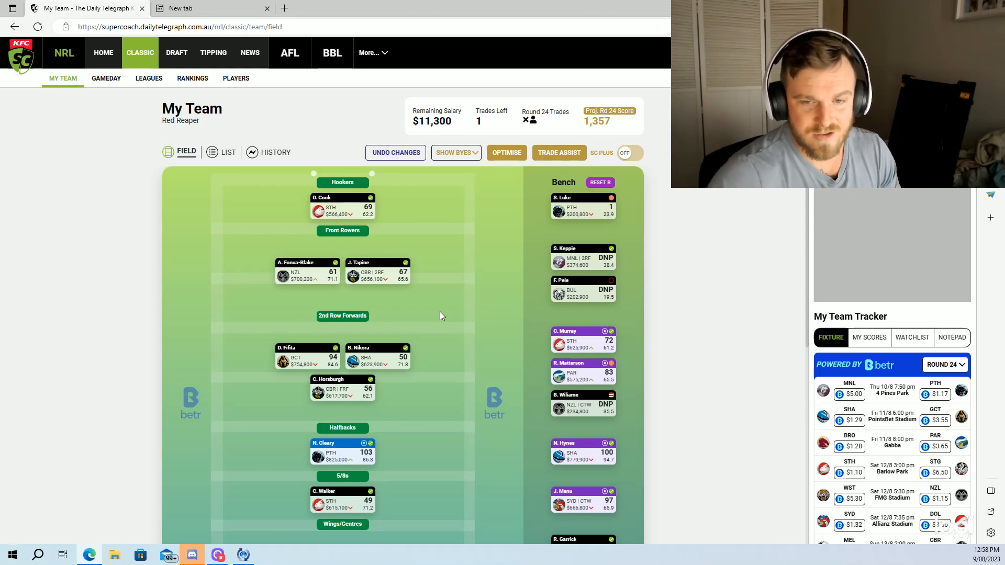
pyautogui.scroll(-3)
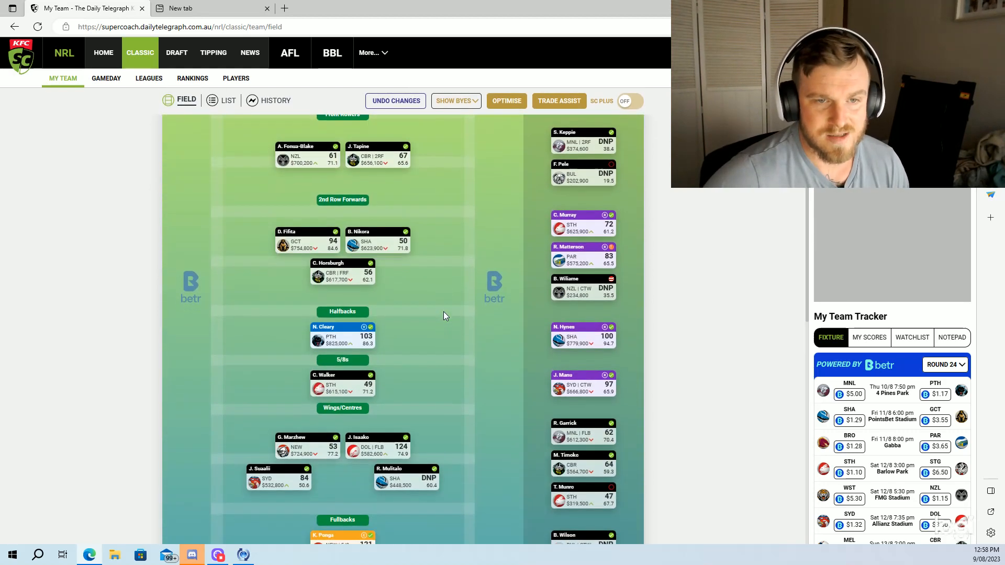
pyautogui.scroll(-3)
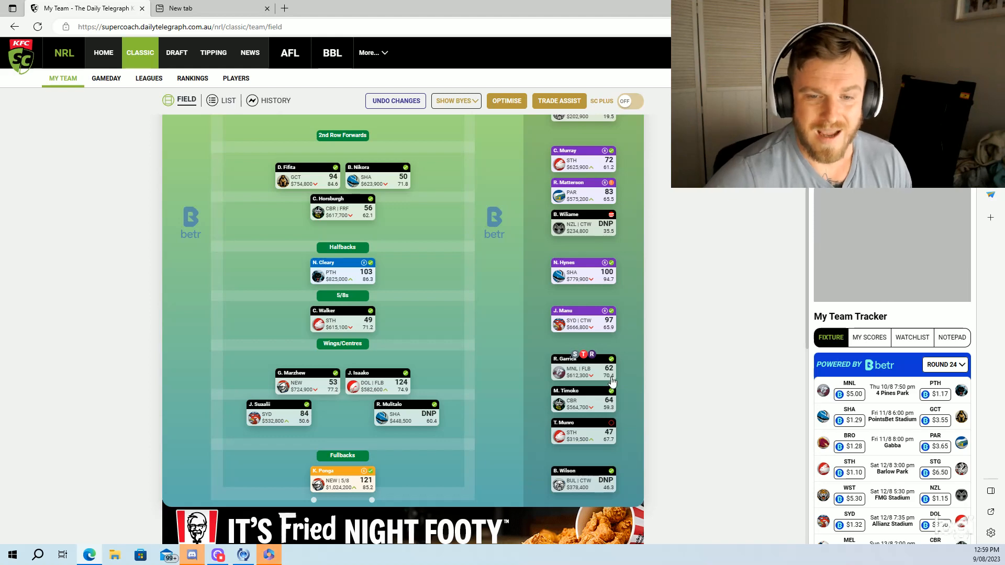
pyautogui.moveTo(609, 377)
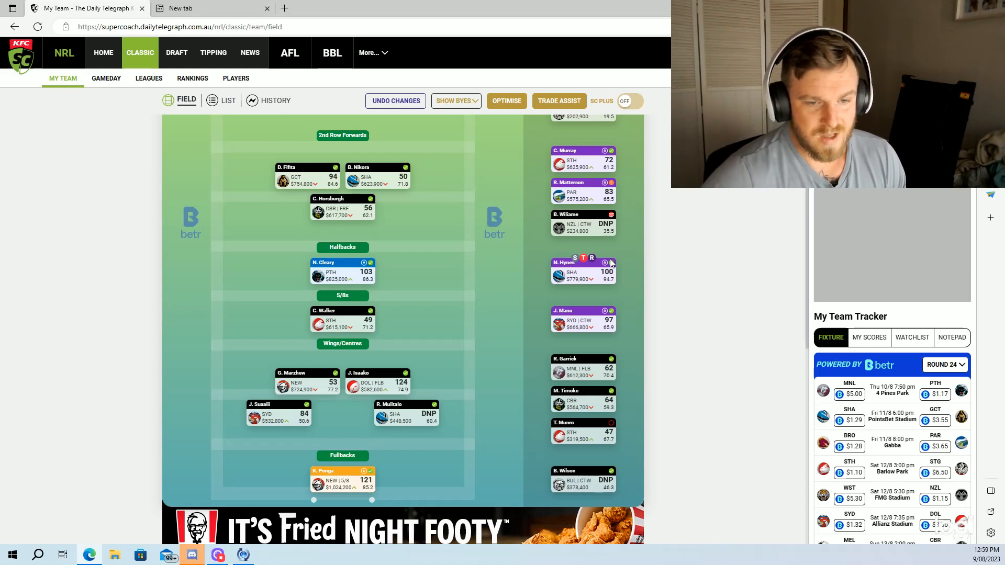
pyautogui.moveTo(608, 409)
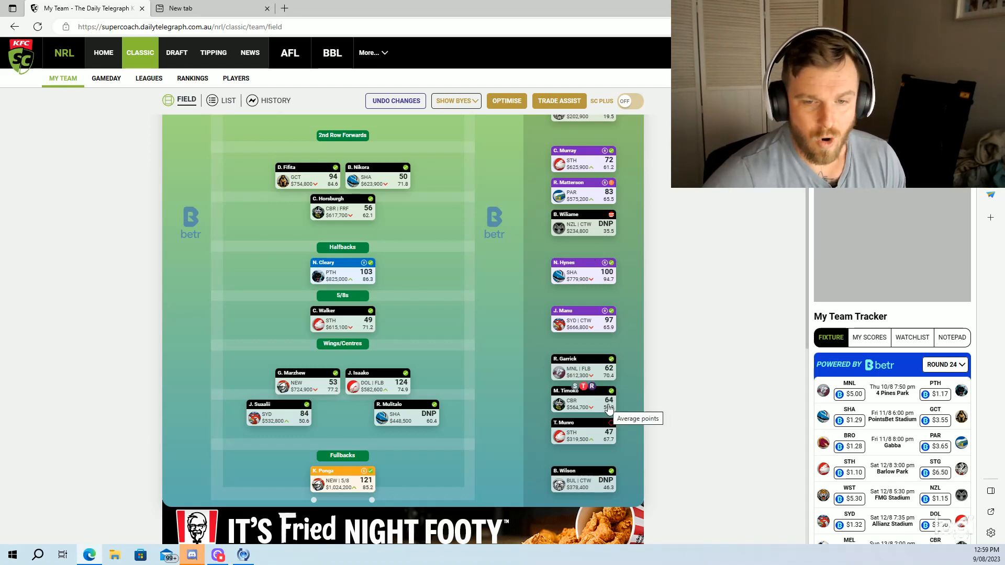
pyautogui.moveTo(625, 383)
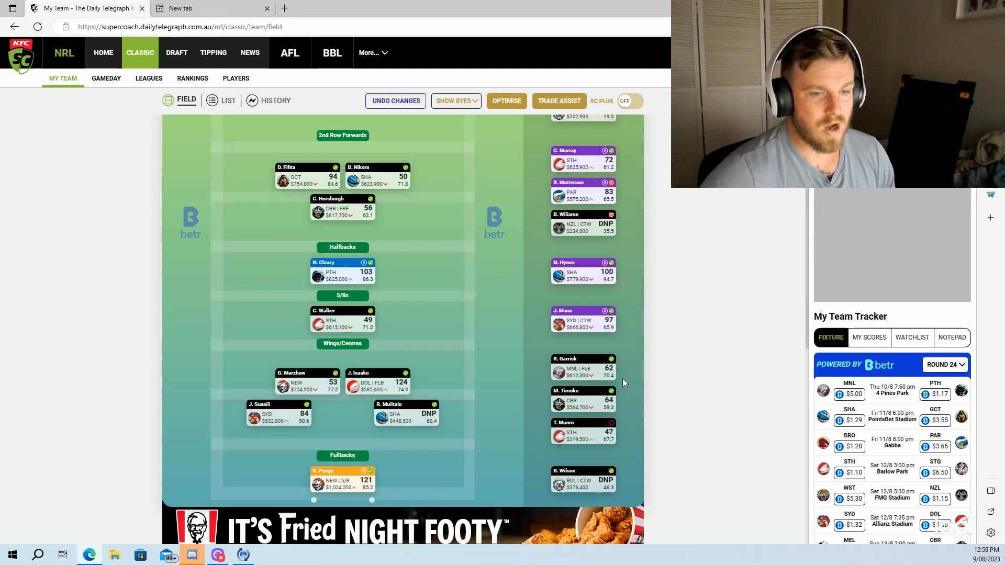
pyautogui.moveTo(441, 397)
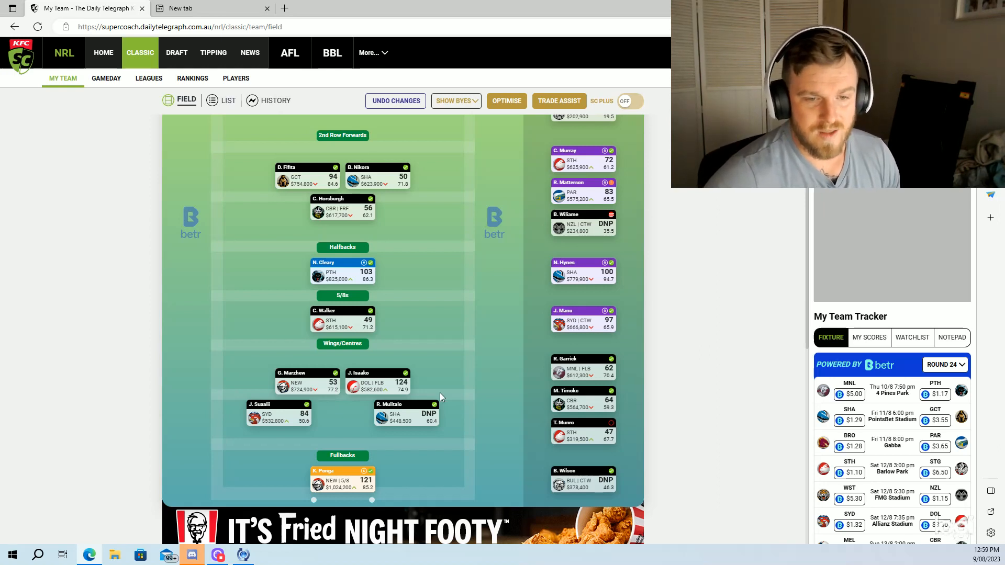
pyautogui.moveTo(816, 383)
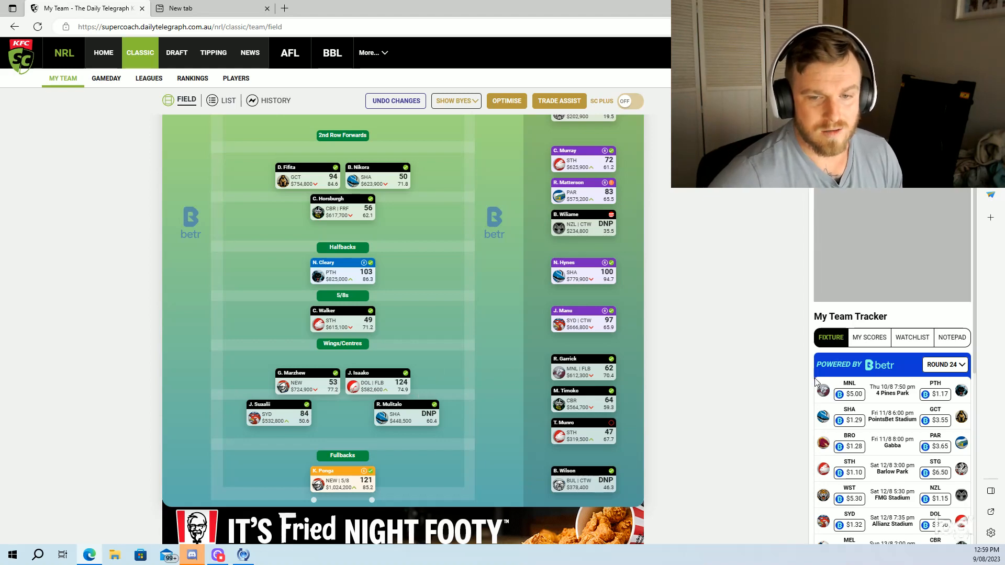
pyautogui.moveTo(736, 413)
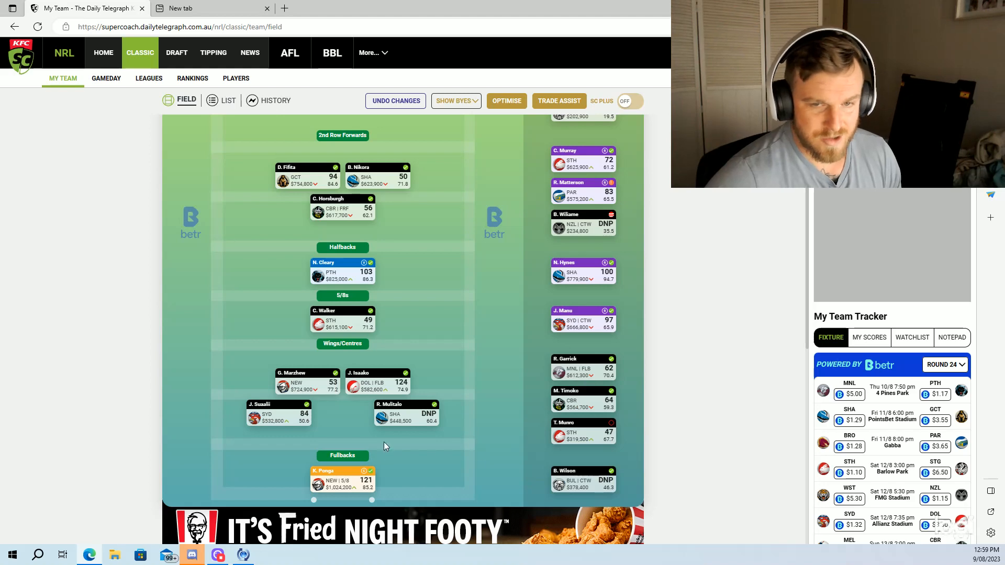
# - Scroll below the field to the Most Traded OUT and IN tables, Garrick and Brian To'o
pyautogui.scroll(-3)
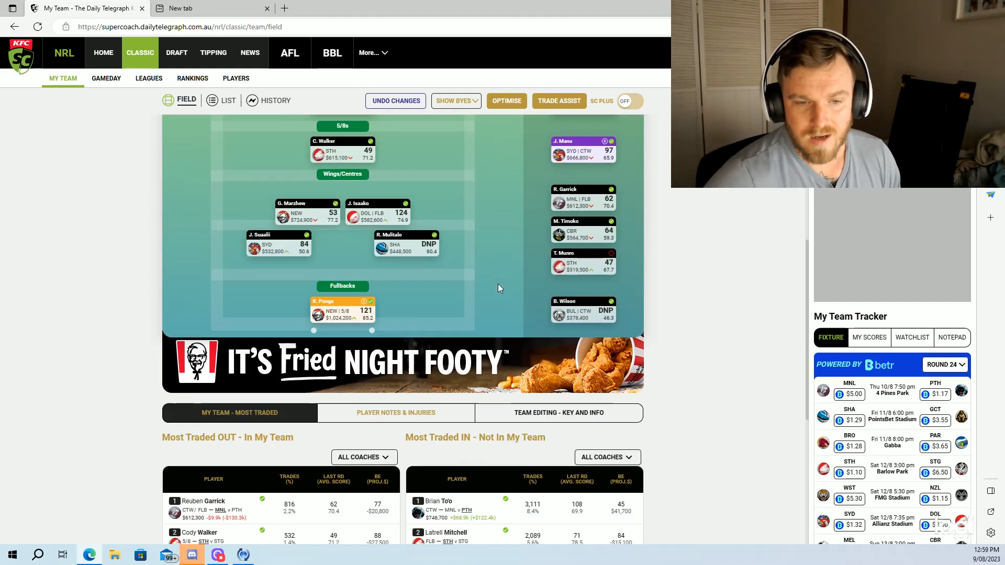
pyautogui.scroll(-3)
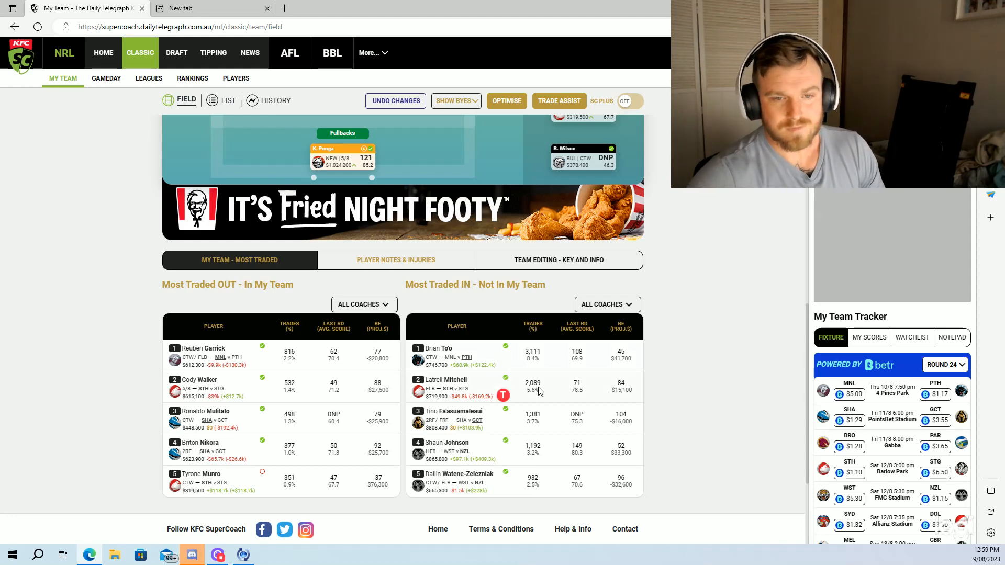
pyautogui.moveTo(662, 413)
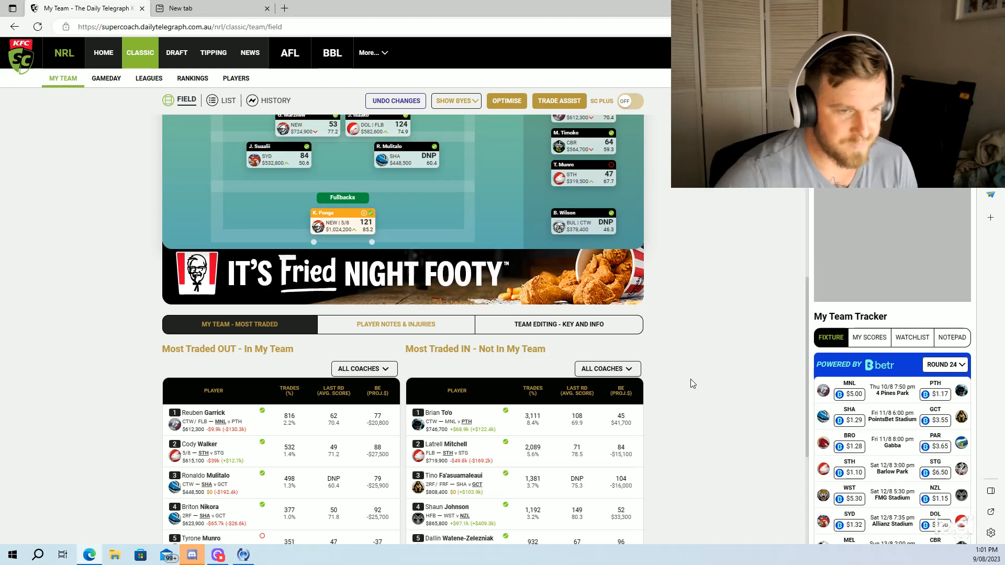
pyautogui.scroll(-3)
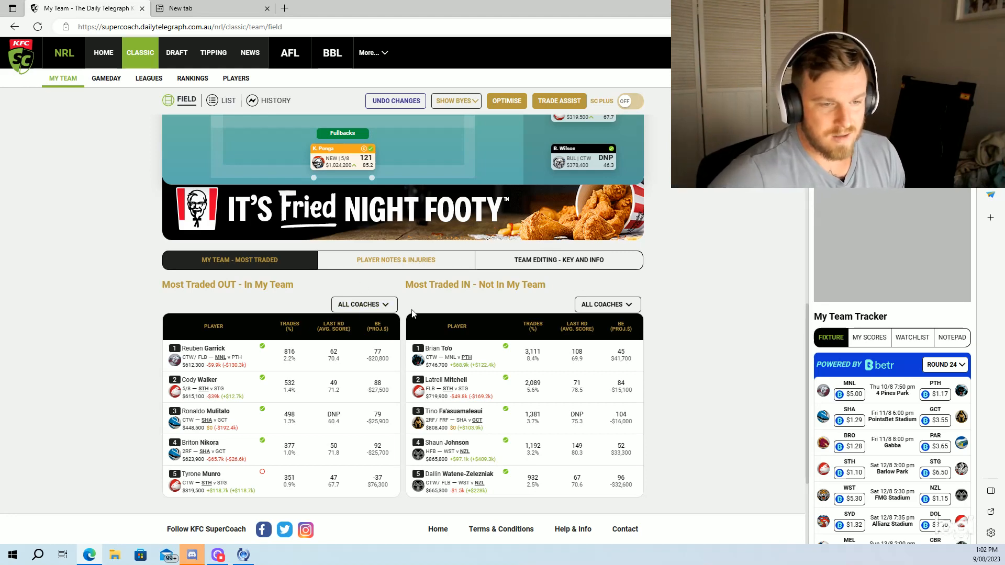
pyautogui.moveTo(531, 323)
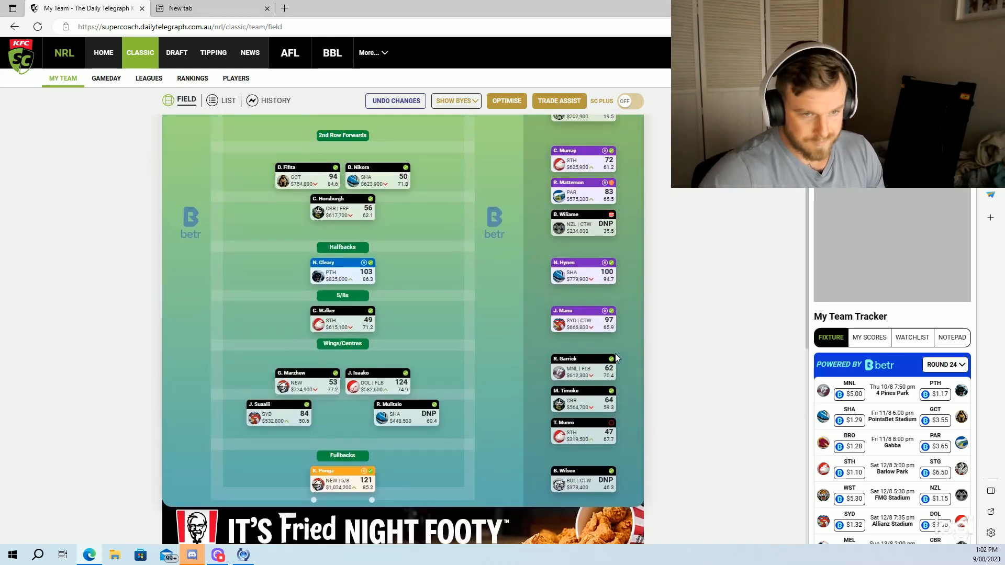
pyautogui.moveTo(745, 509)
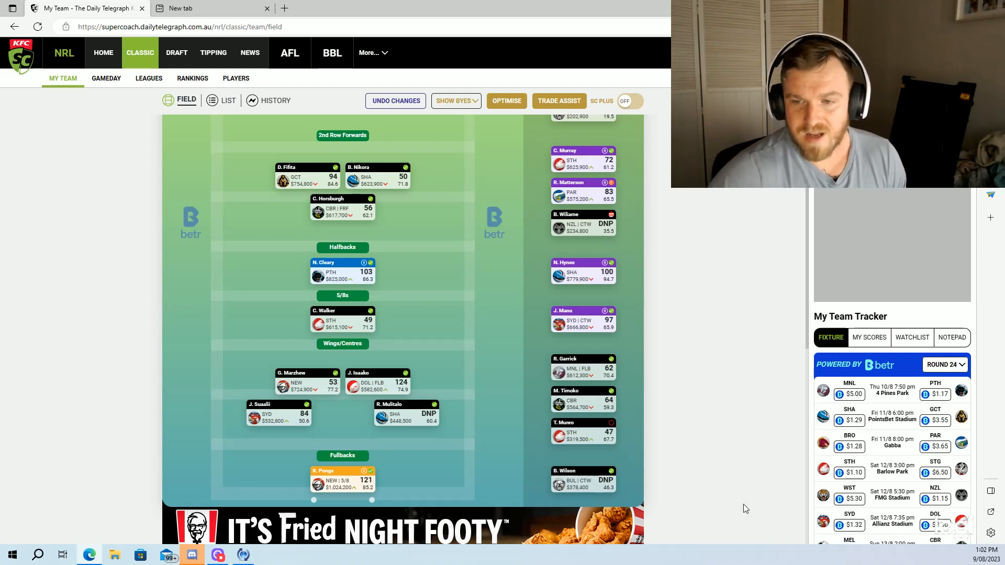
pyautogui.moveTo(639, 420)
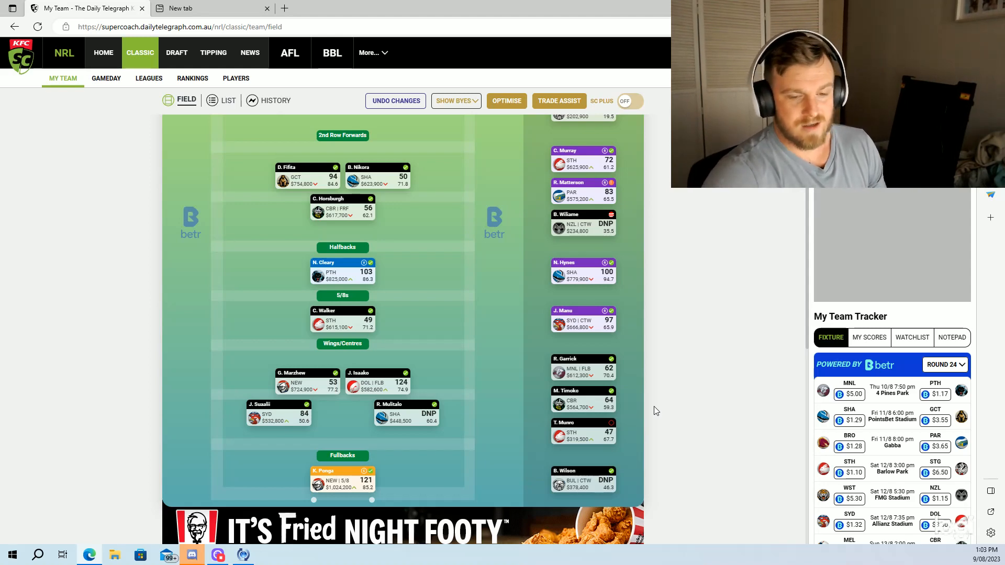
pyautogui.moveTo(640, 288)
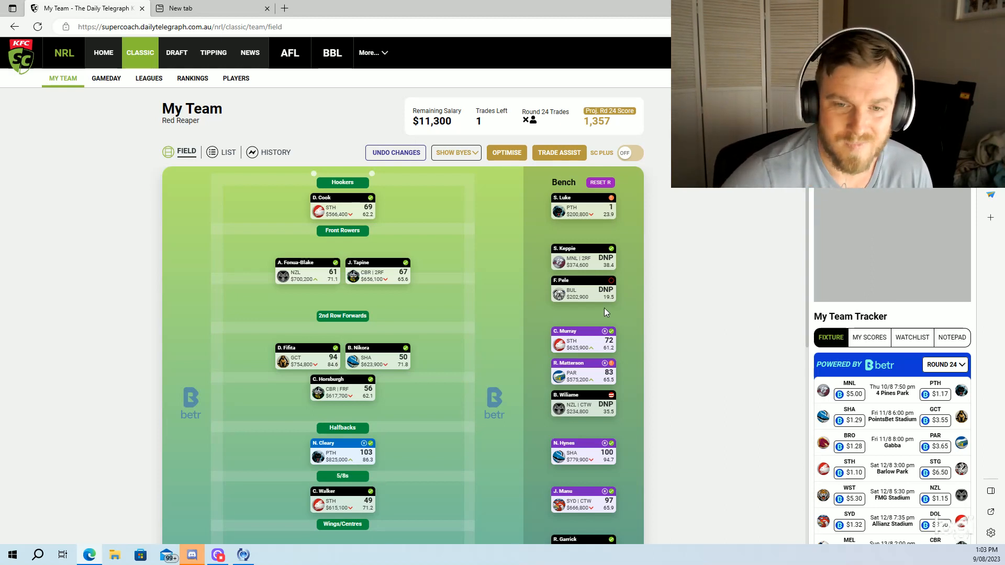
pyautogui.moveTo(540, 279)
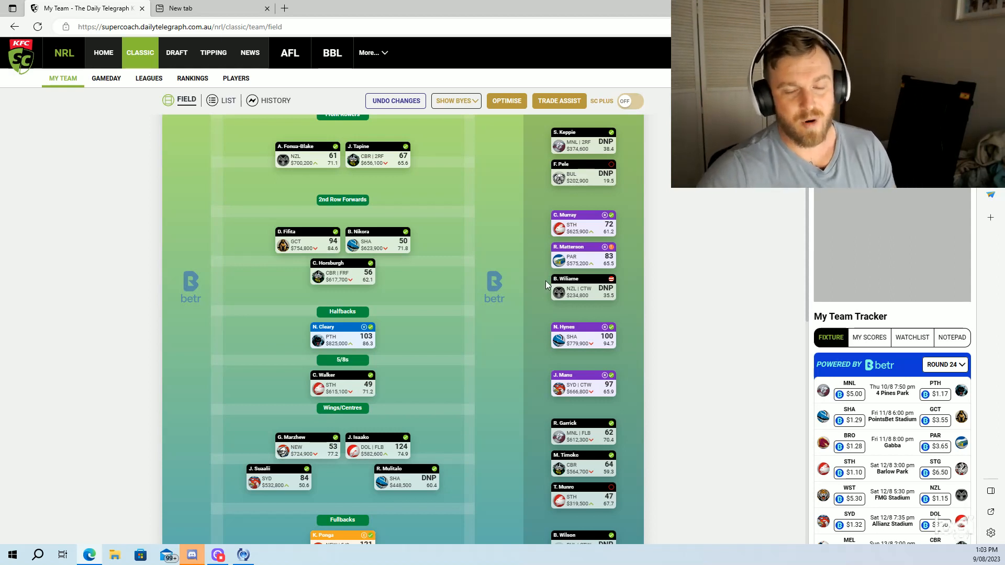
pyautogui.scroll(-3)
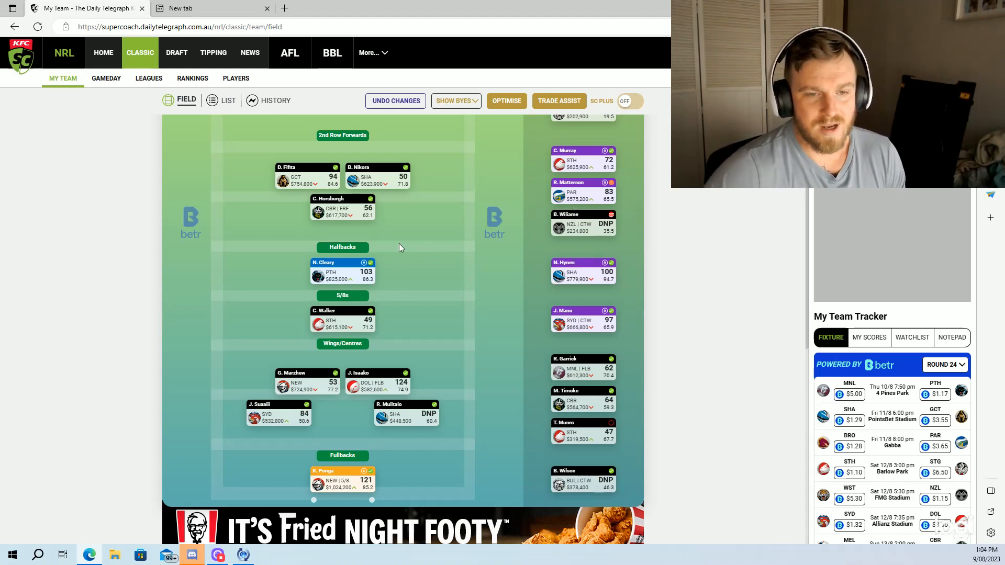
pyautogui.moveTo(486, 242)
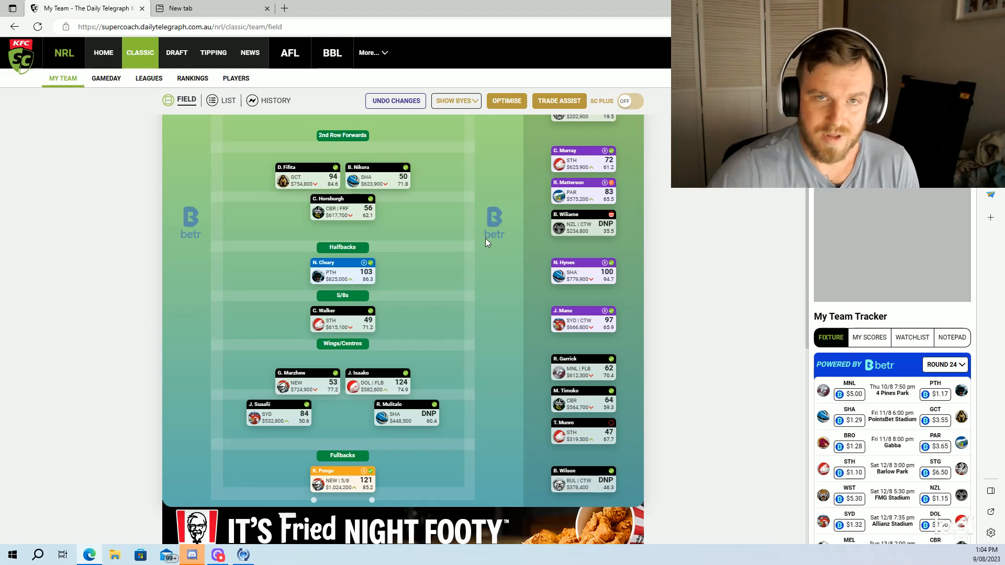
pyautogui.moveTo(397, 346)
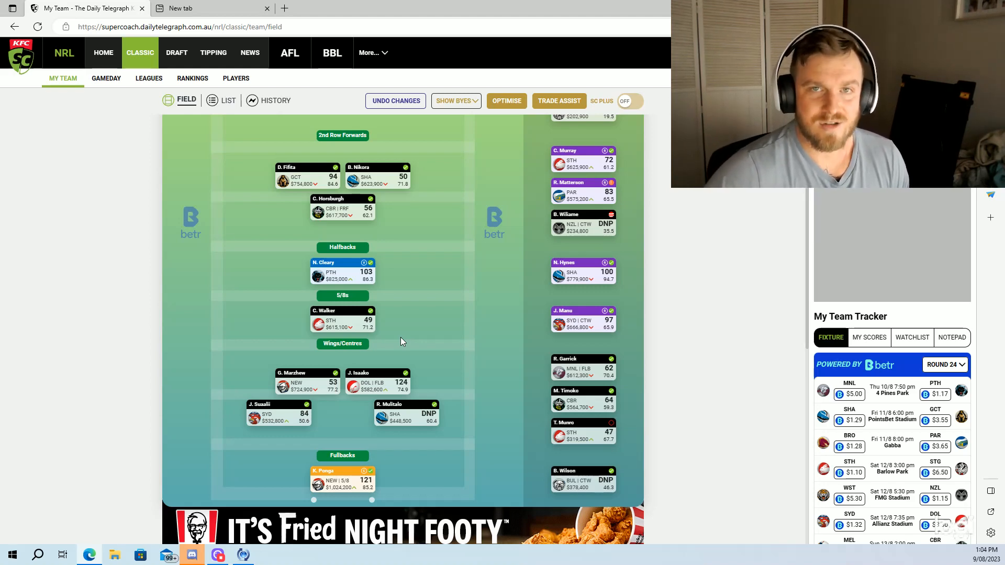
pyautogui.moveTo(404, 340)
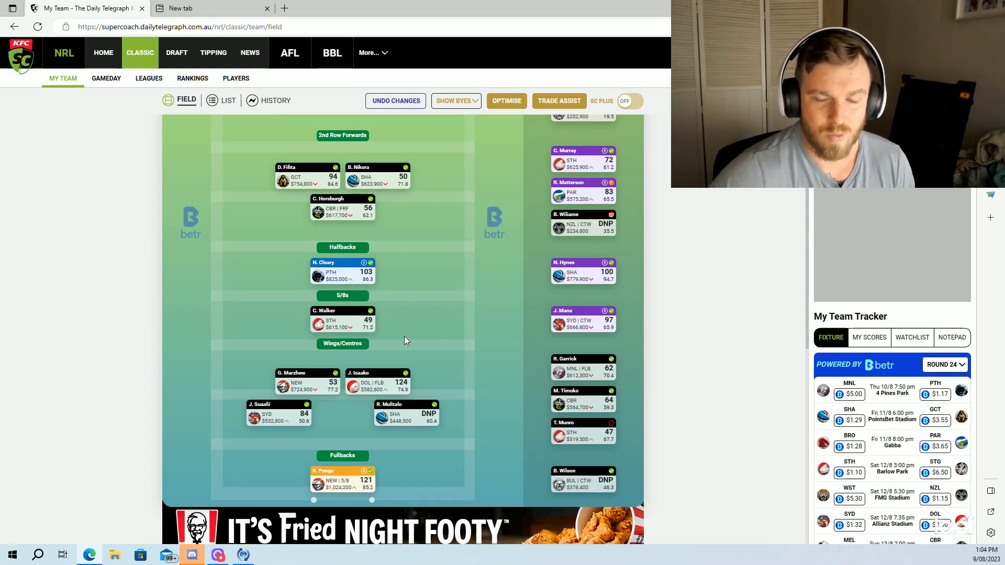
pyautogui.moveTo(403, 306)
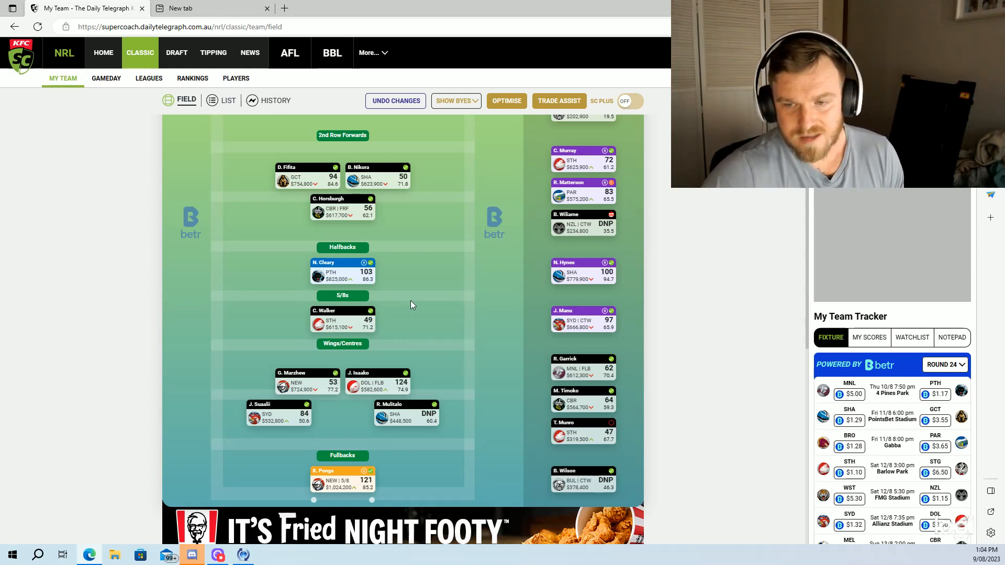
pyautogui.moveTo(586, 351)
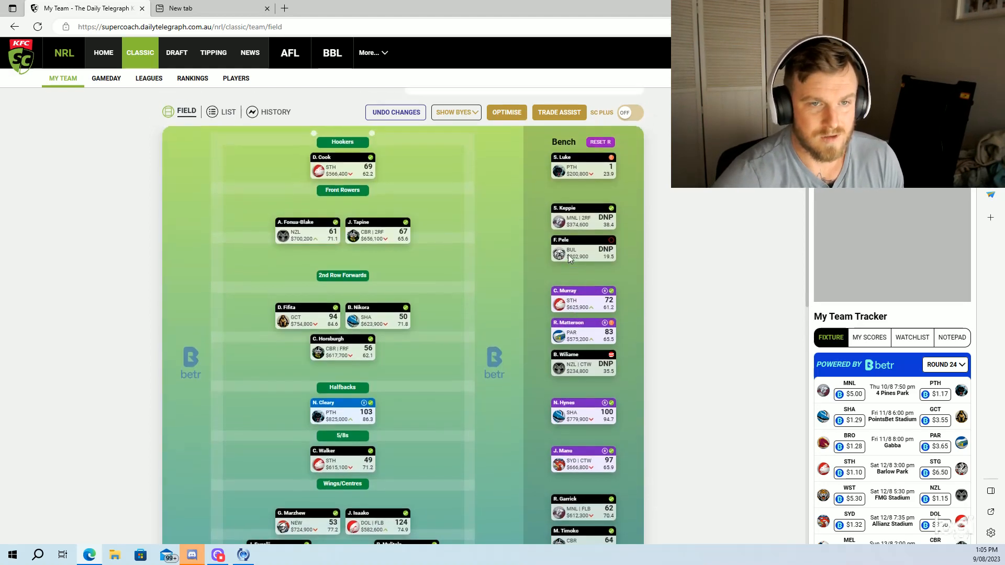
pyautogui.scroll(-3)
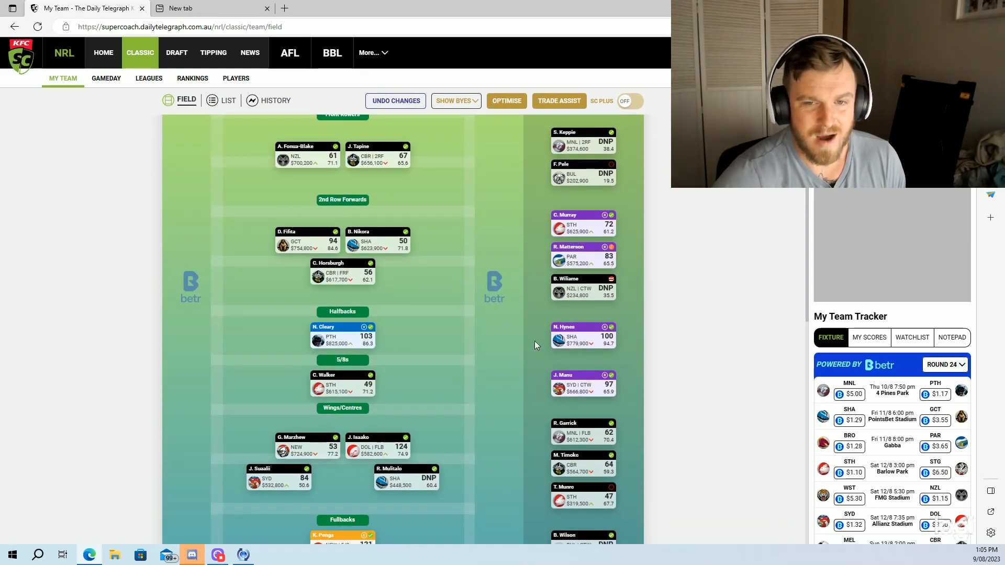
pyautogui.moveTo(370, 313)
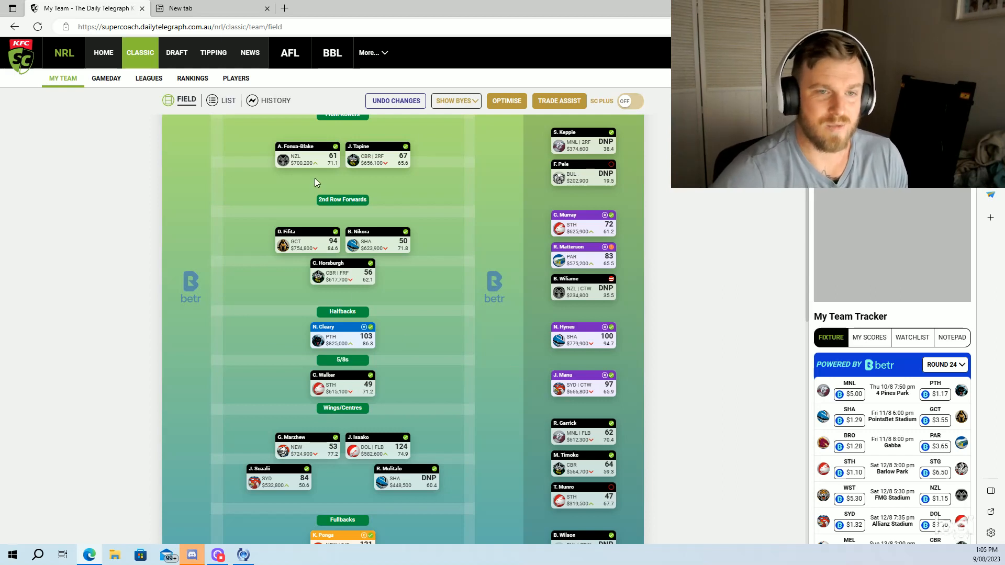
pyautogui.moveTo(413, 284)
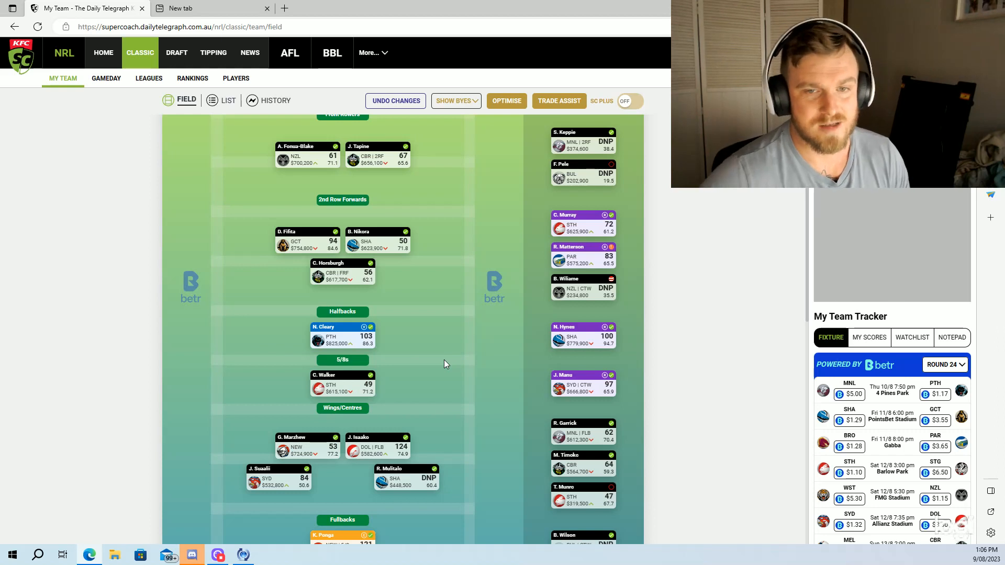
pyautogui.moveTo(639, 429)
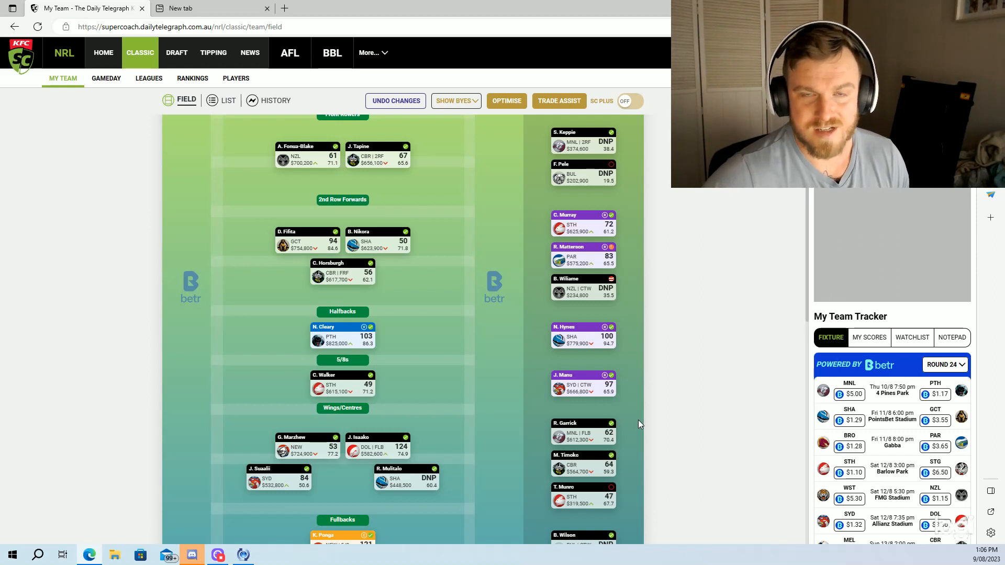
pyautogui.moveTo(625, 320)
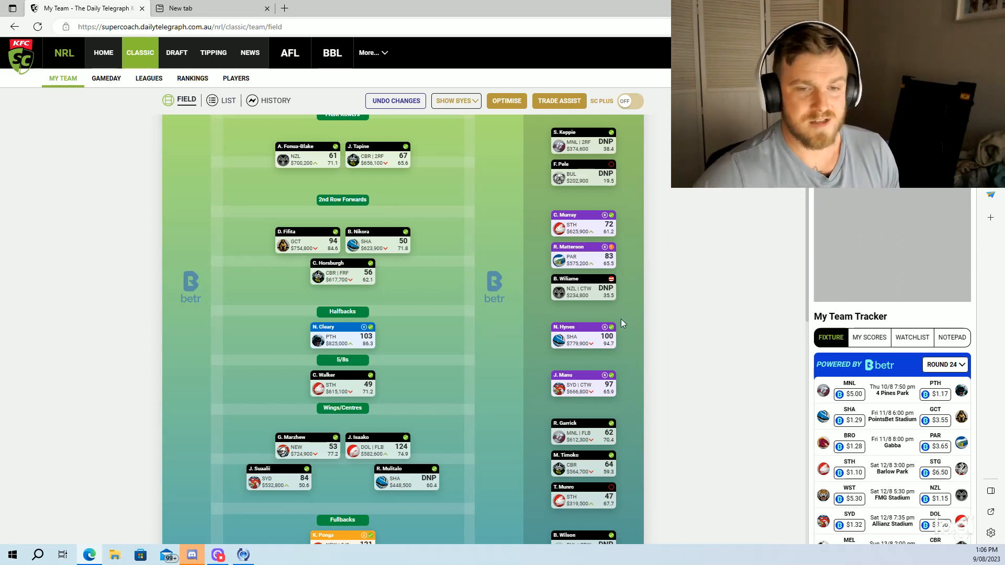
pyautogui.rightClick(622, 323)
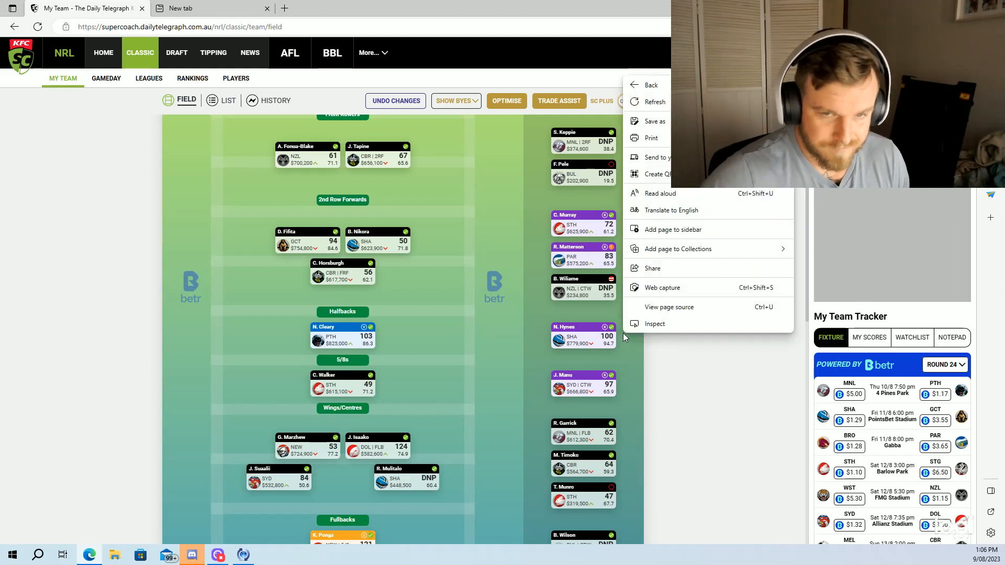
pyautogui.click(474, 291)
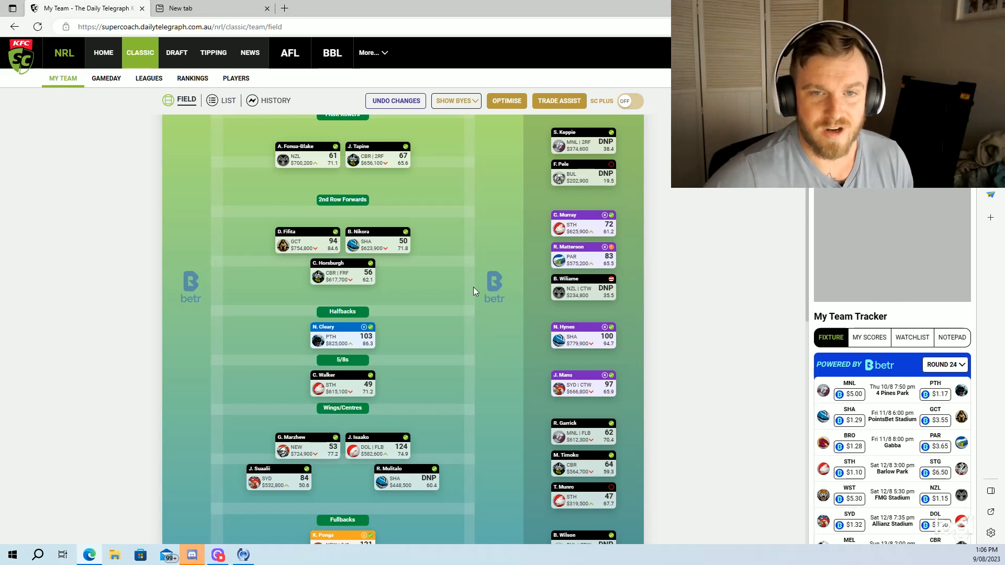
pyautogui.moveTo(474, 279)
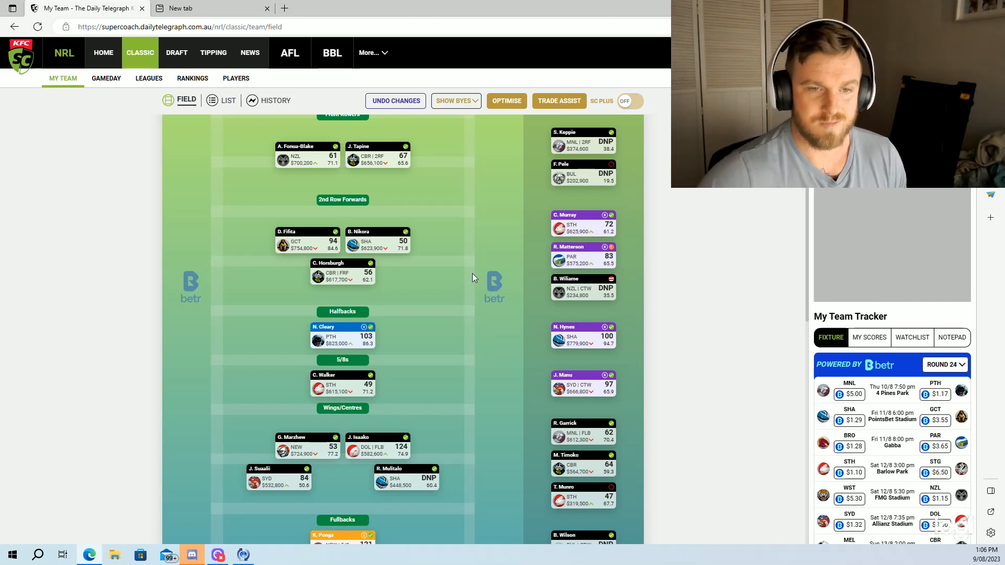